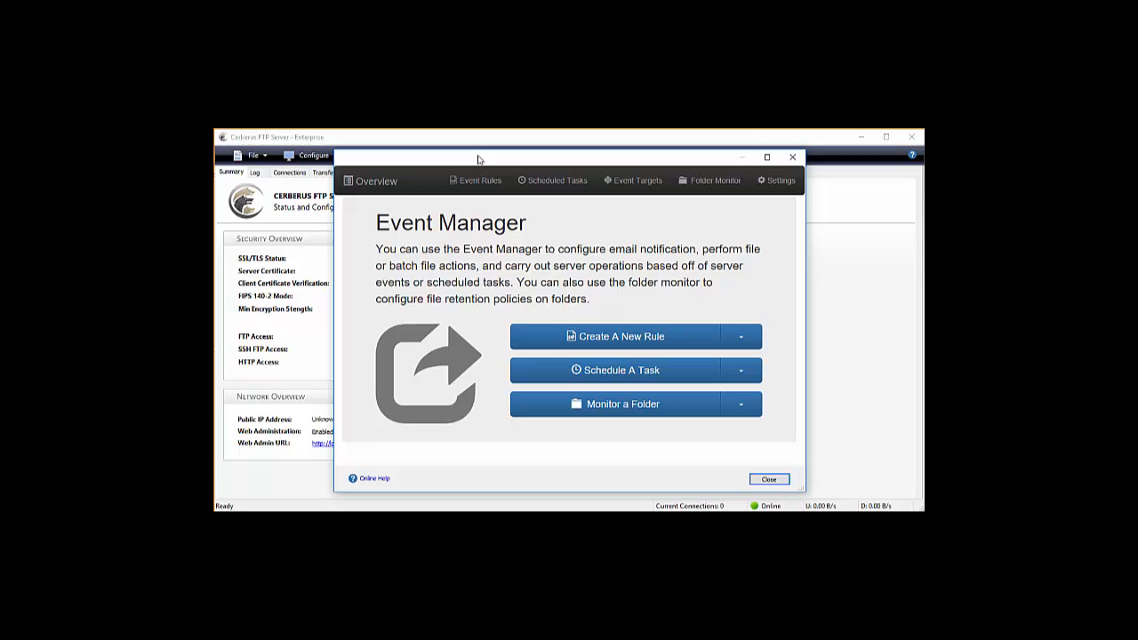
mouse_move(614, 178)
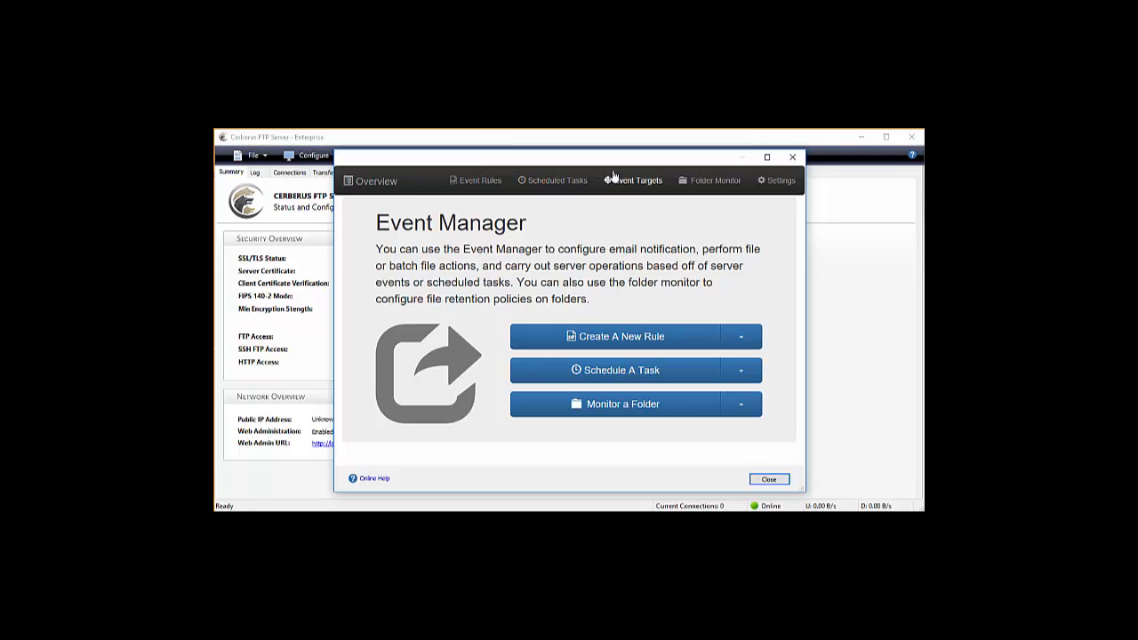
mouse_move(637, 163)
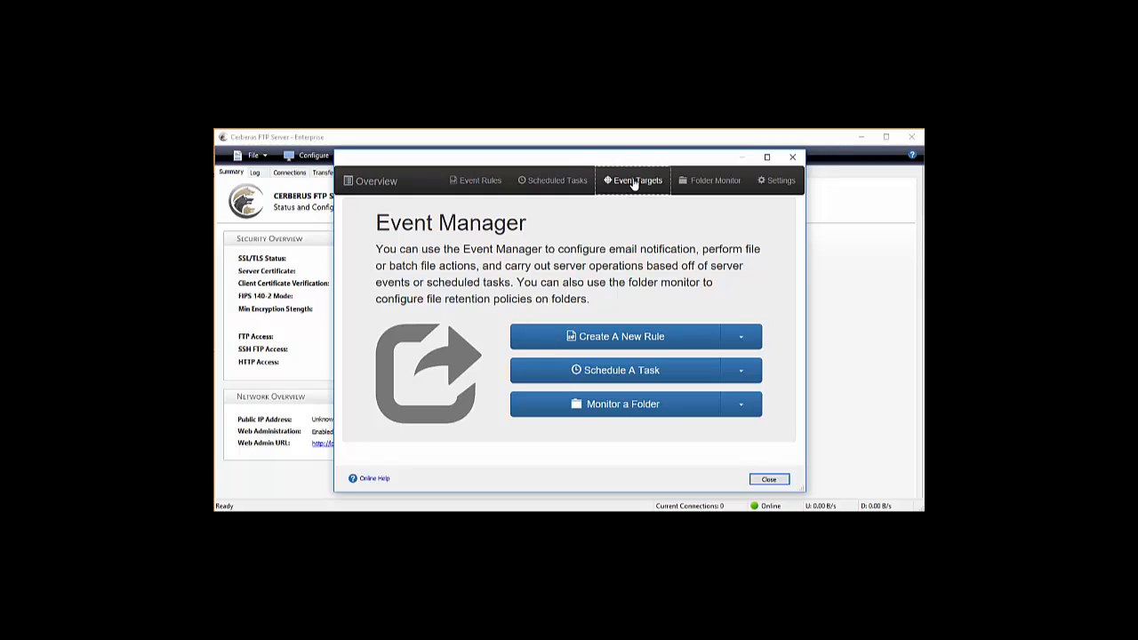
Begin a new event target from the Event Targets list and pick SMTP Target
left_click(634, 180)
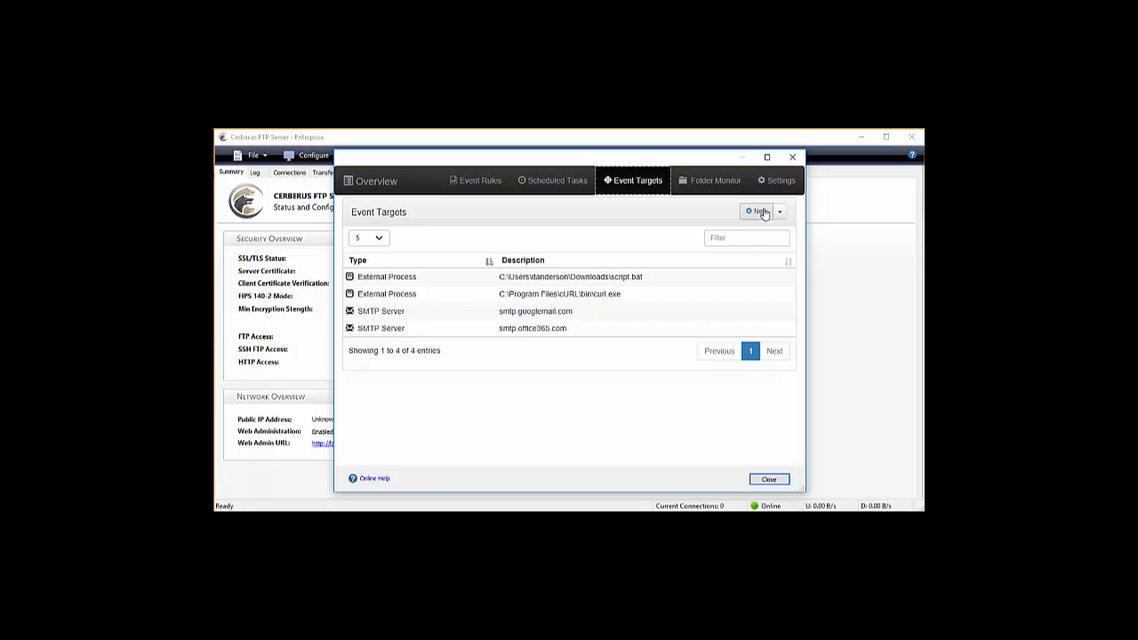
mouse_move(761, 211)
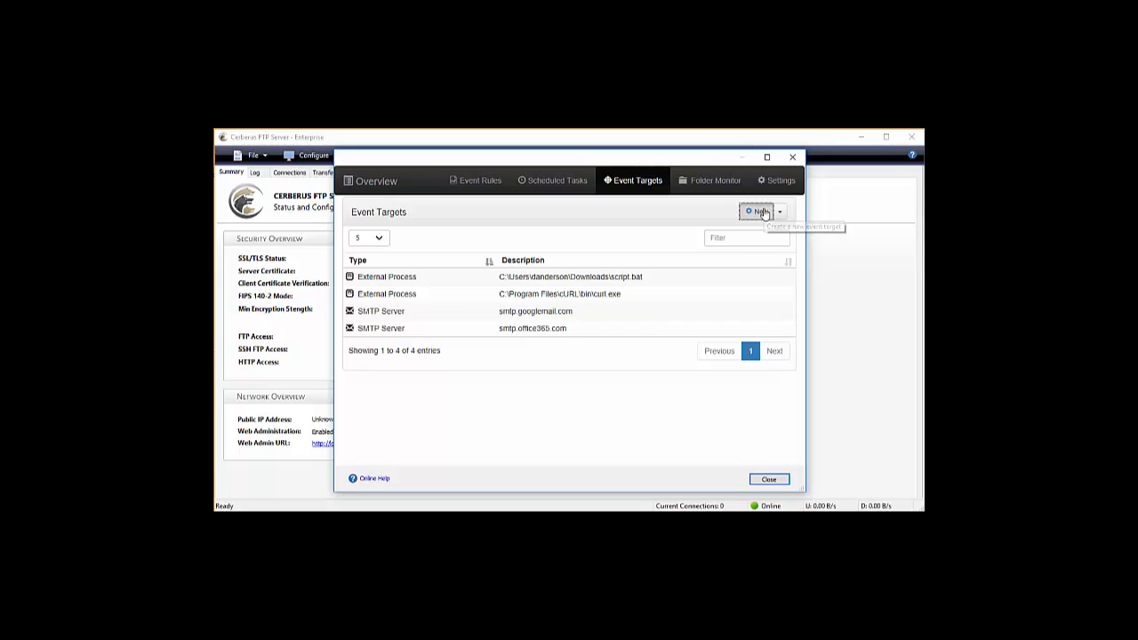
left_click(758, 211)
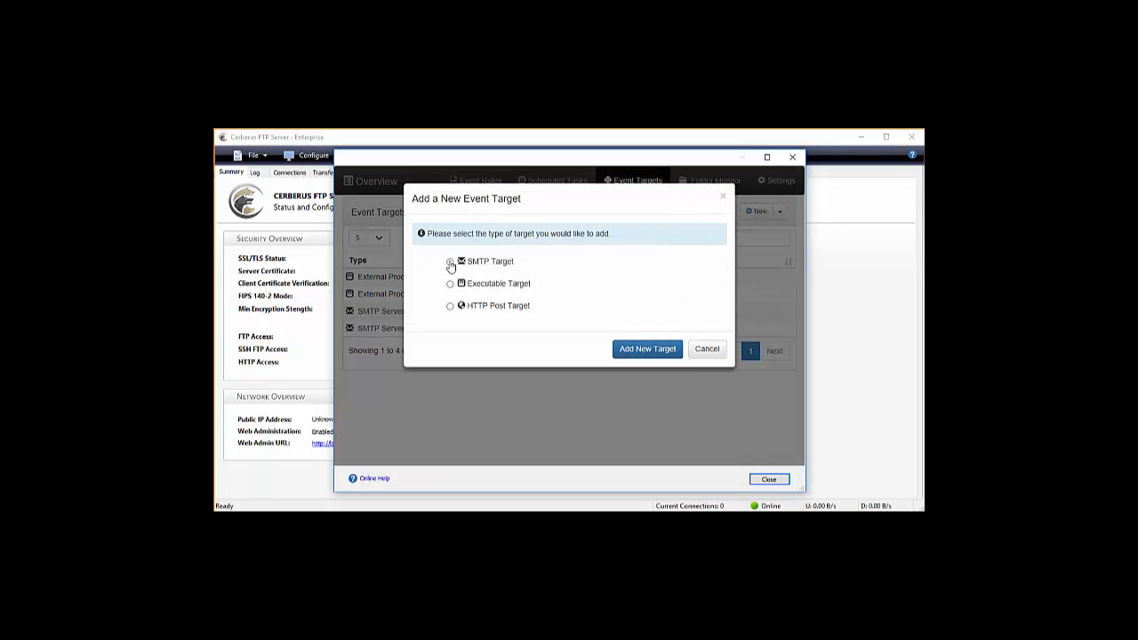
left_click(647, 349)
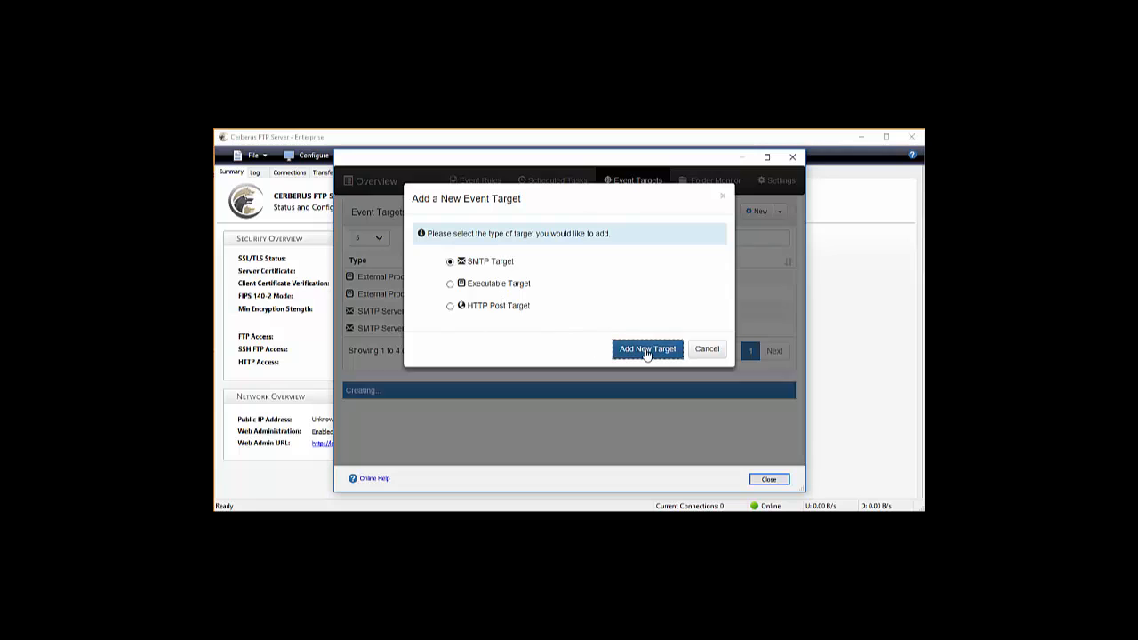
Create the SMTP target with server googol.smtp.com, sender name Help and a Cerberus sender email
left_click(647, 348)
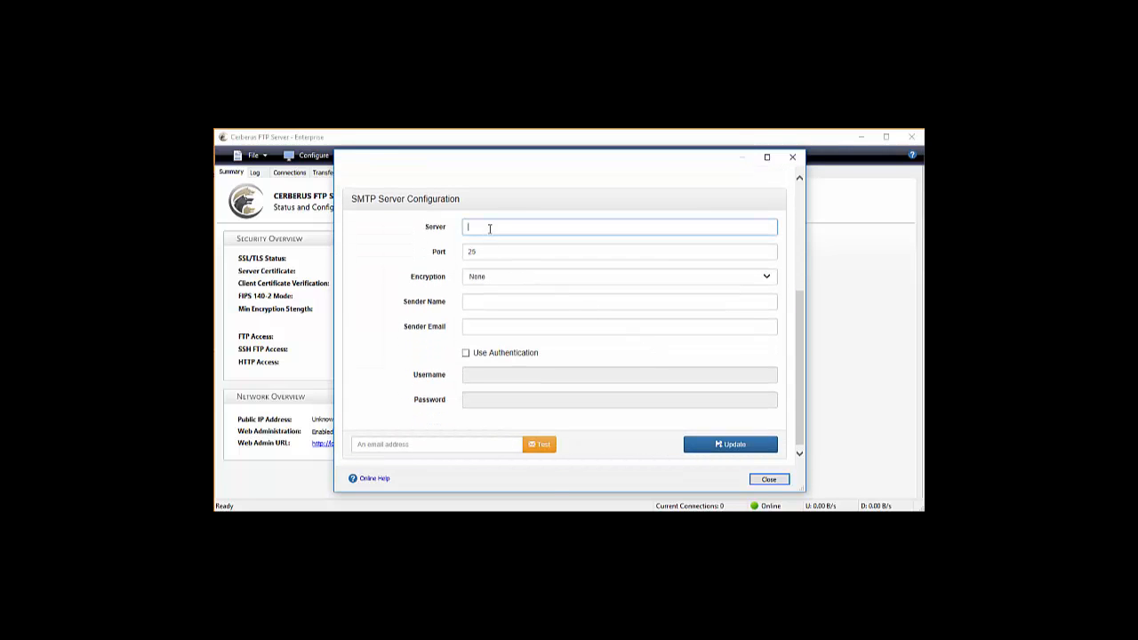
type("googosmtp.com")
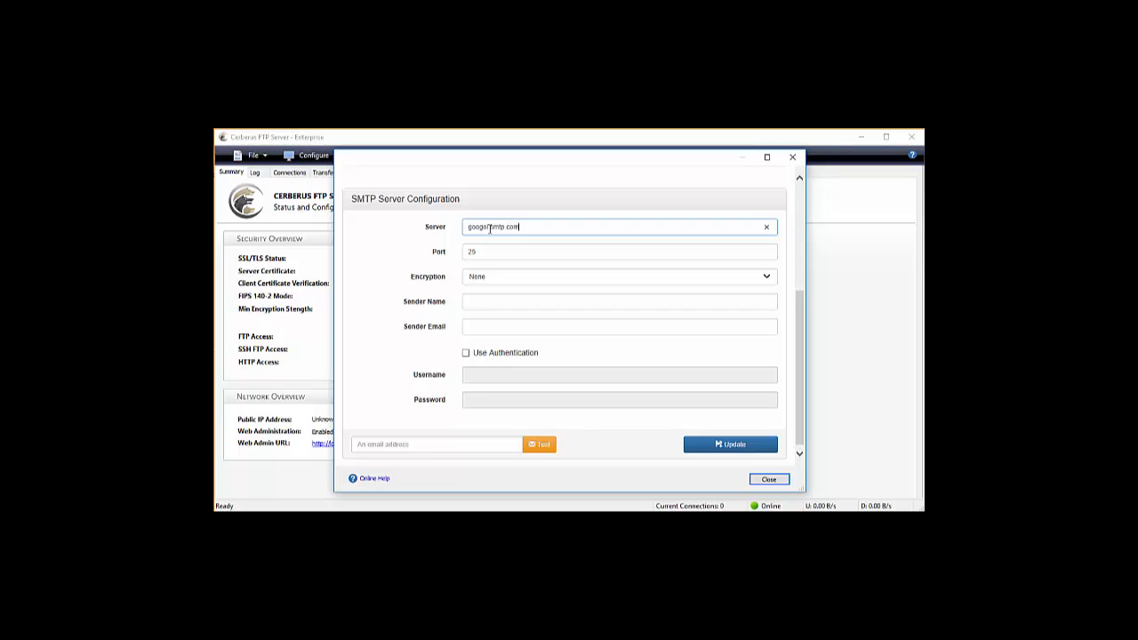
type("Help")
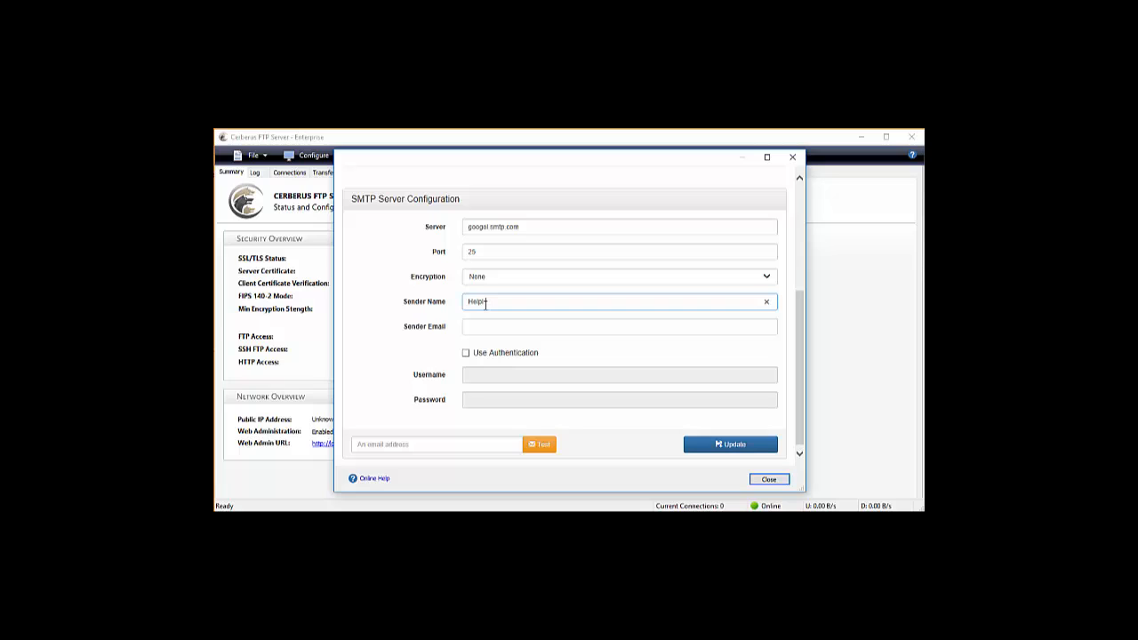
left_click(619, 326)
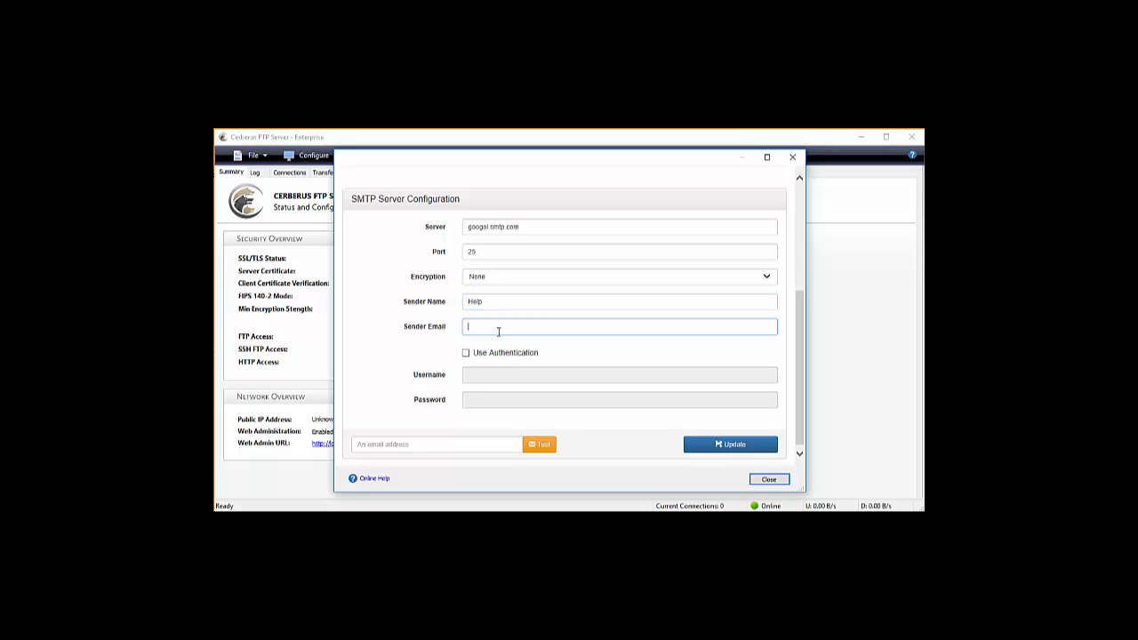
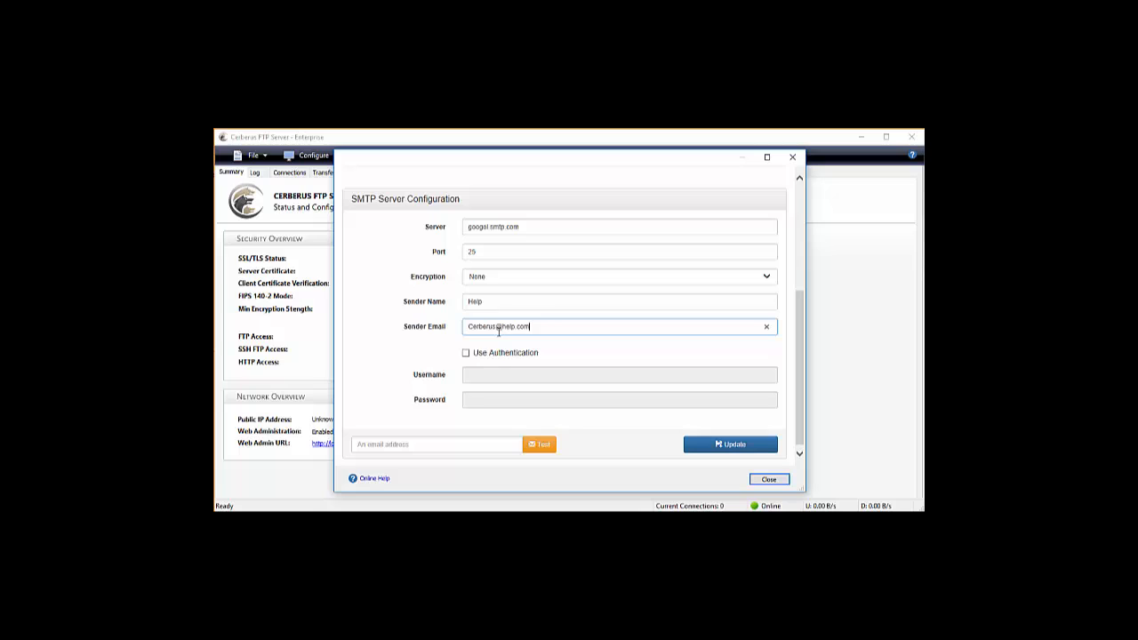
Leave authentication off and save the new SMTP target
left_click(466, 353)
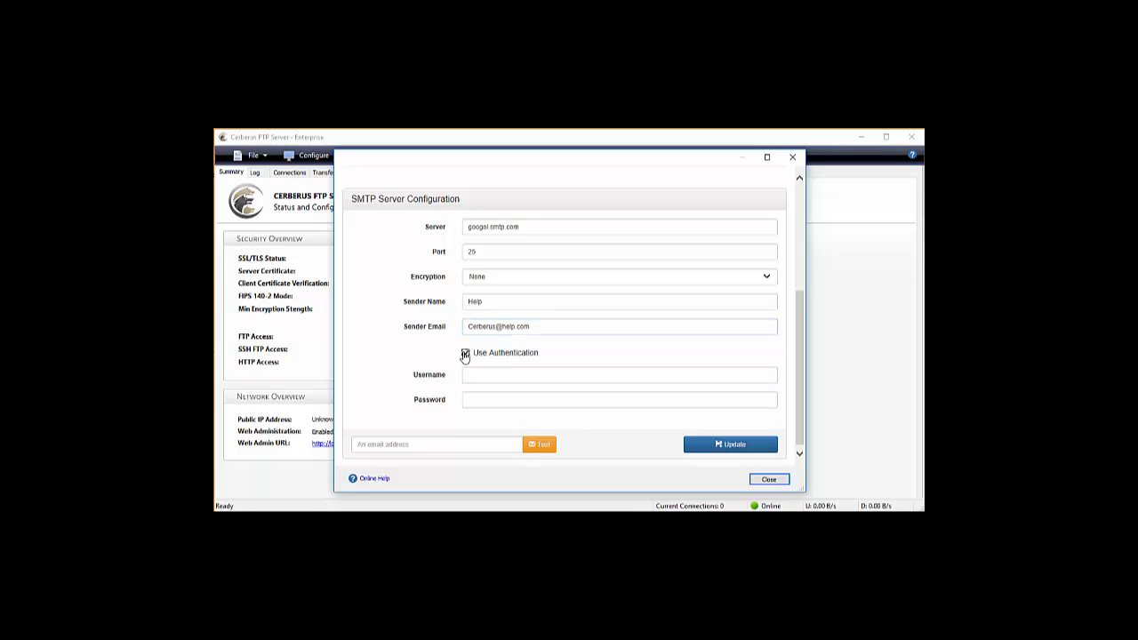
left_click(465, 353)
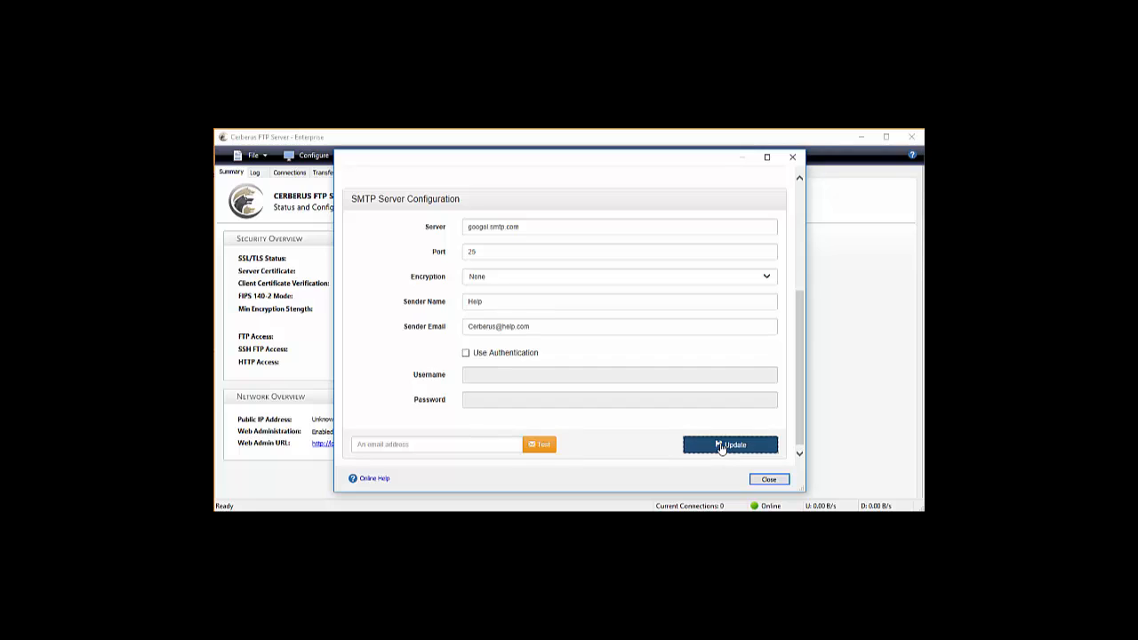
left_click(731, 445)
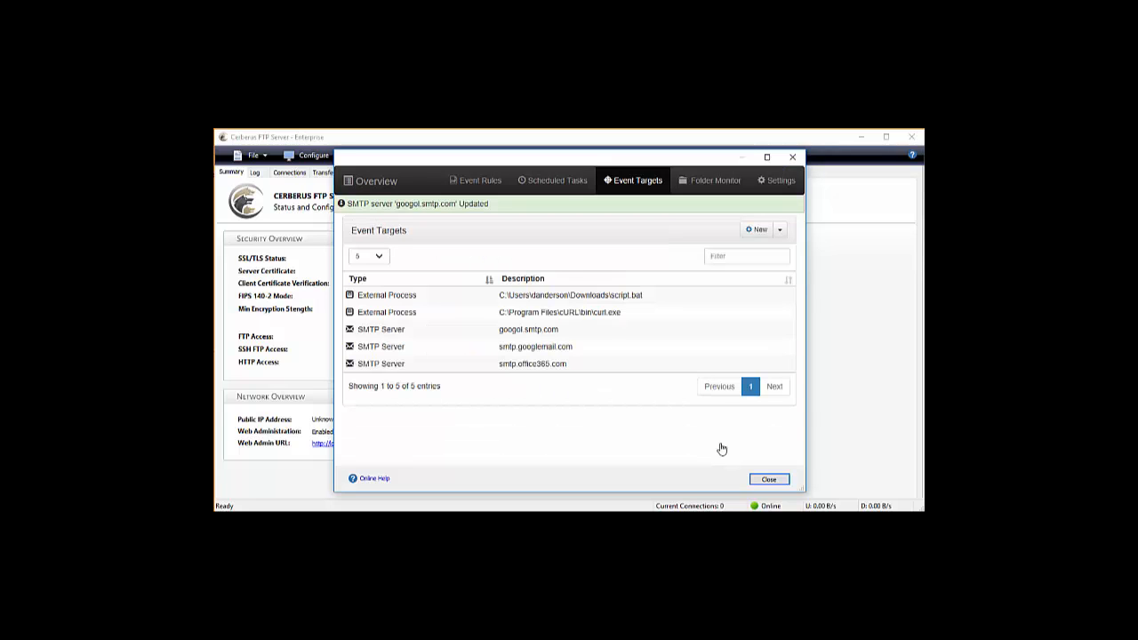
mouse_move(768, 479)
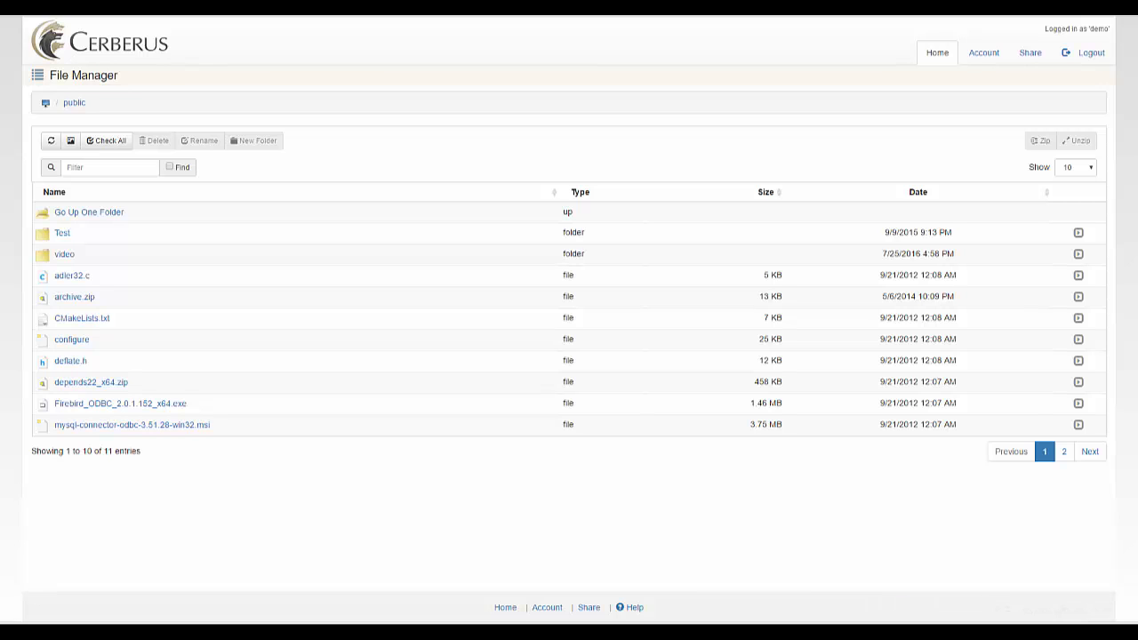
mouse_move(968, 262)
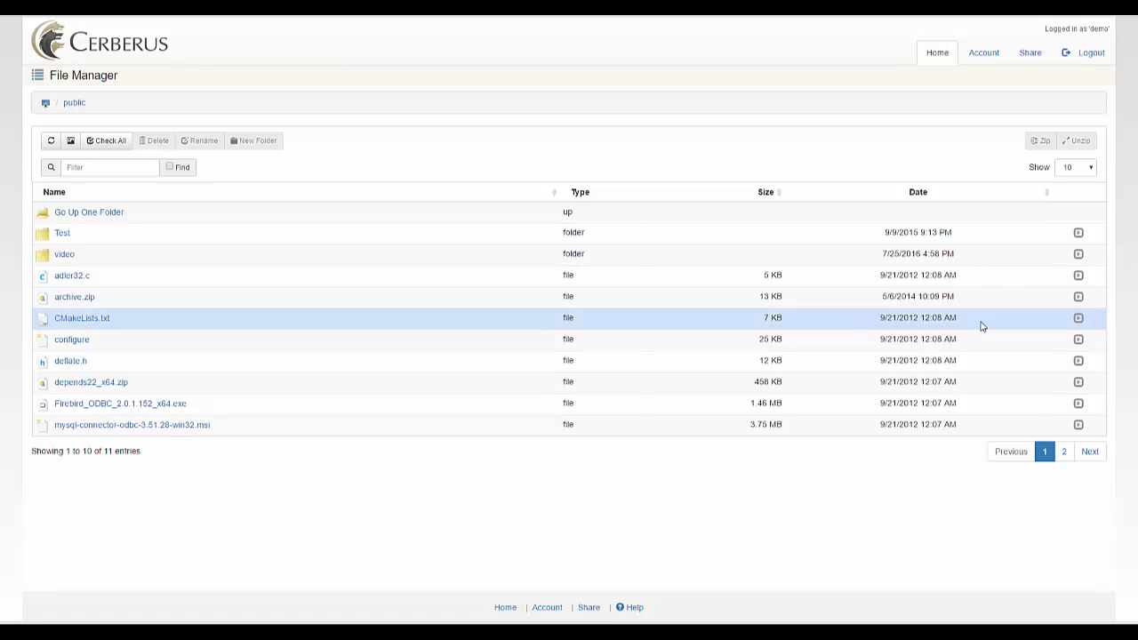
Choose Email from the CMakeLists.txt row's action menu in File Manager
left_click(1076, 317)
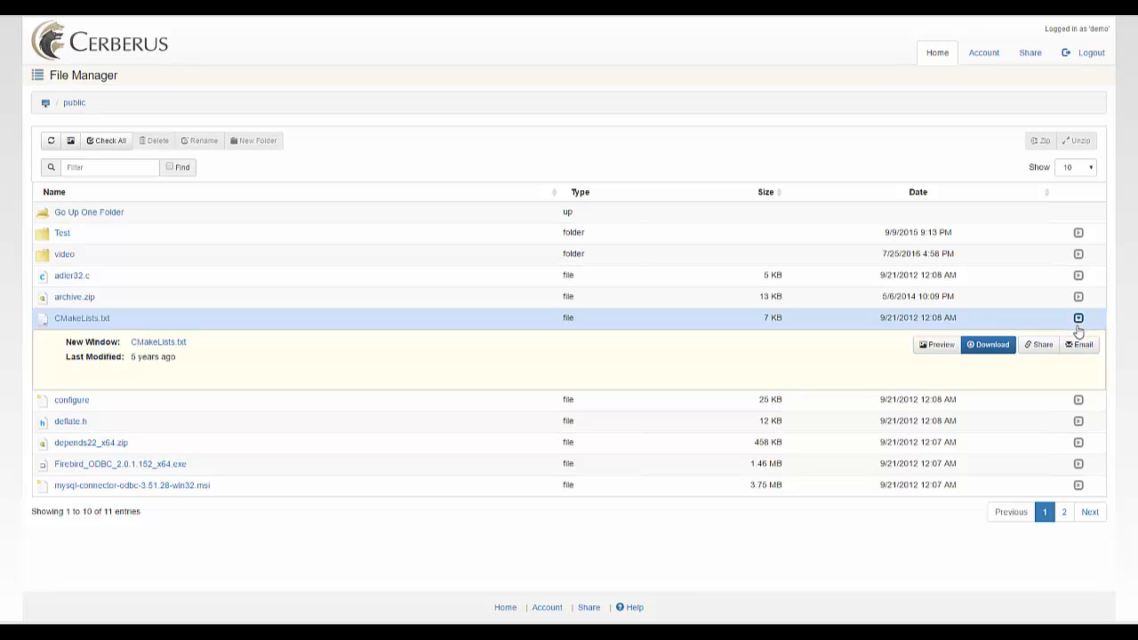
left_click(1077, 345)
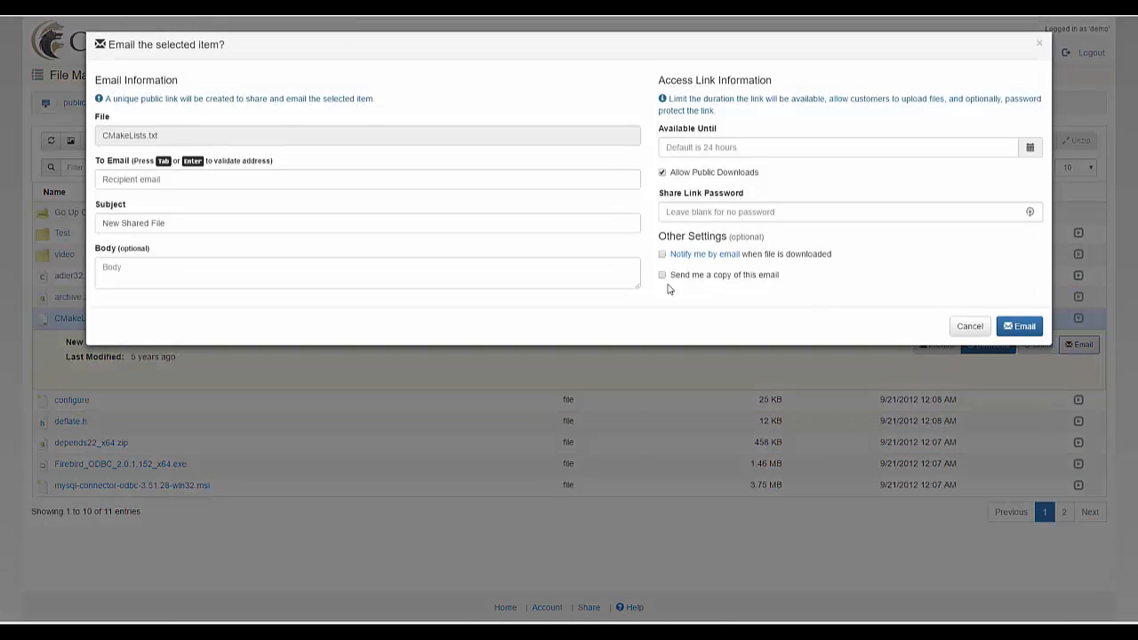
left_click(366, 182)
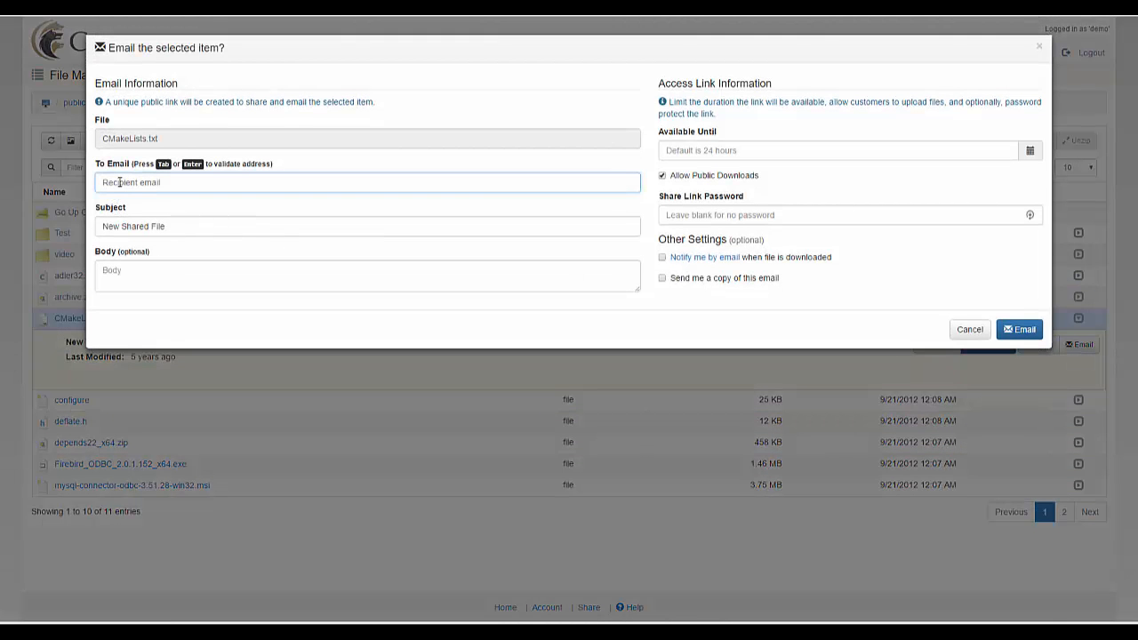
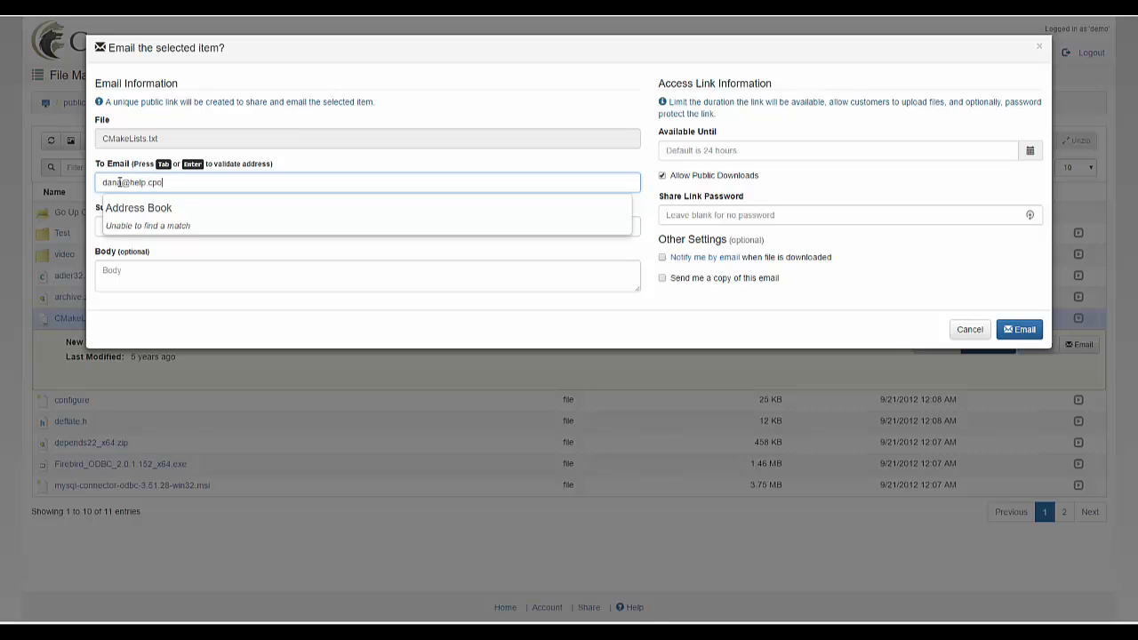